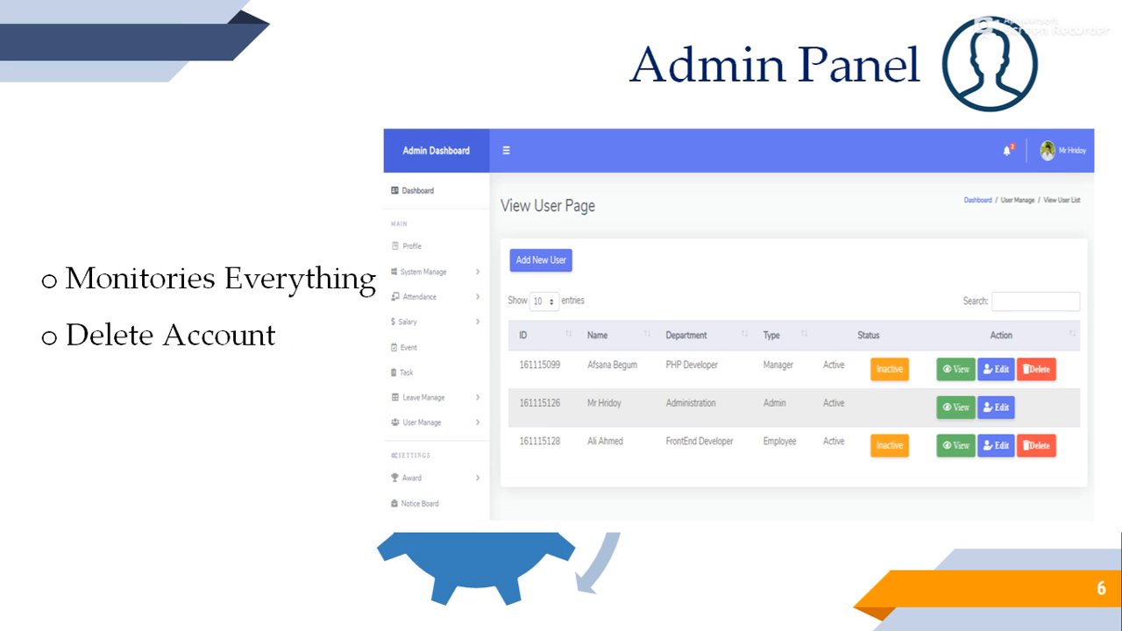
- Advance the slideshow to slide 9, Employee, covering attendance, leave and certificate features
key("right")
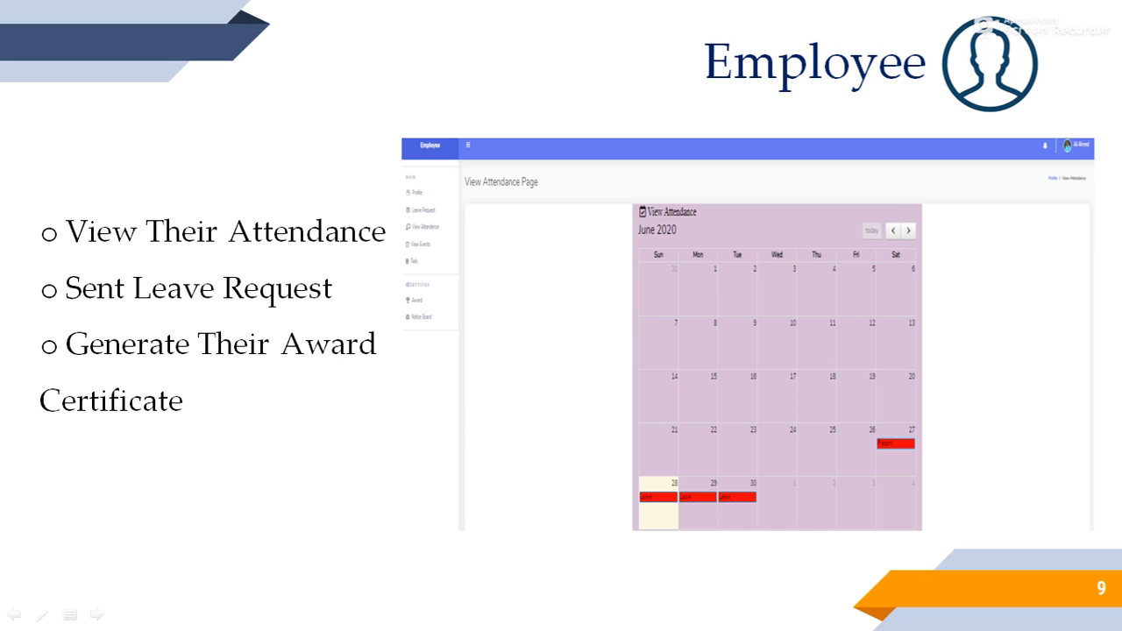
- Advance past the Alert Option slide to slide 11, Leave Types Page
key("Right")
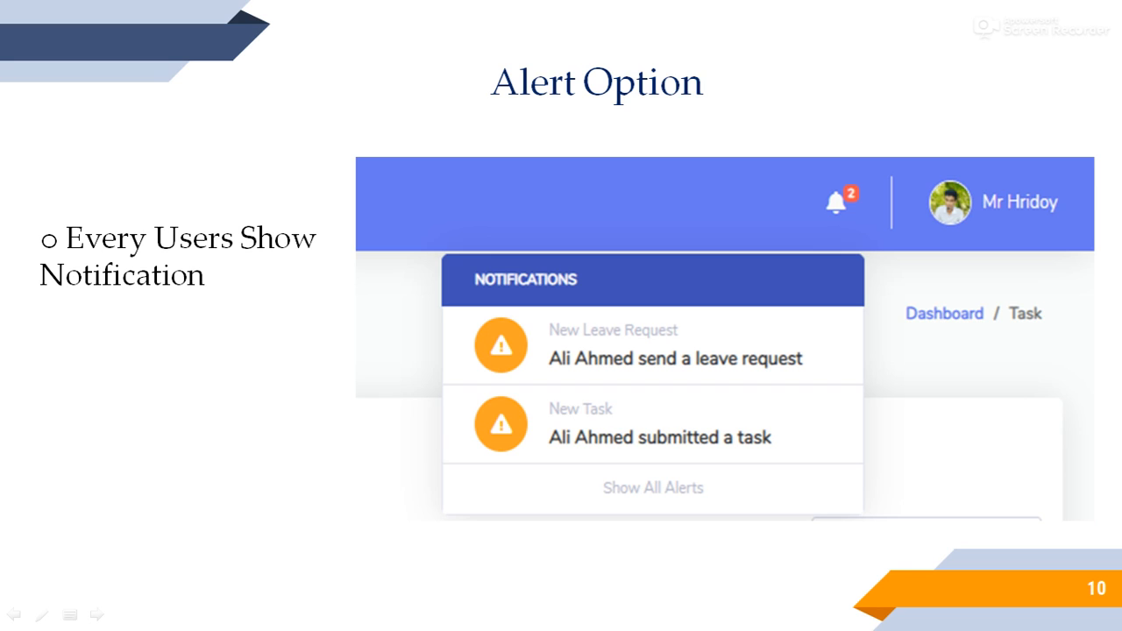
key("Right")
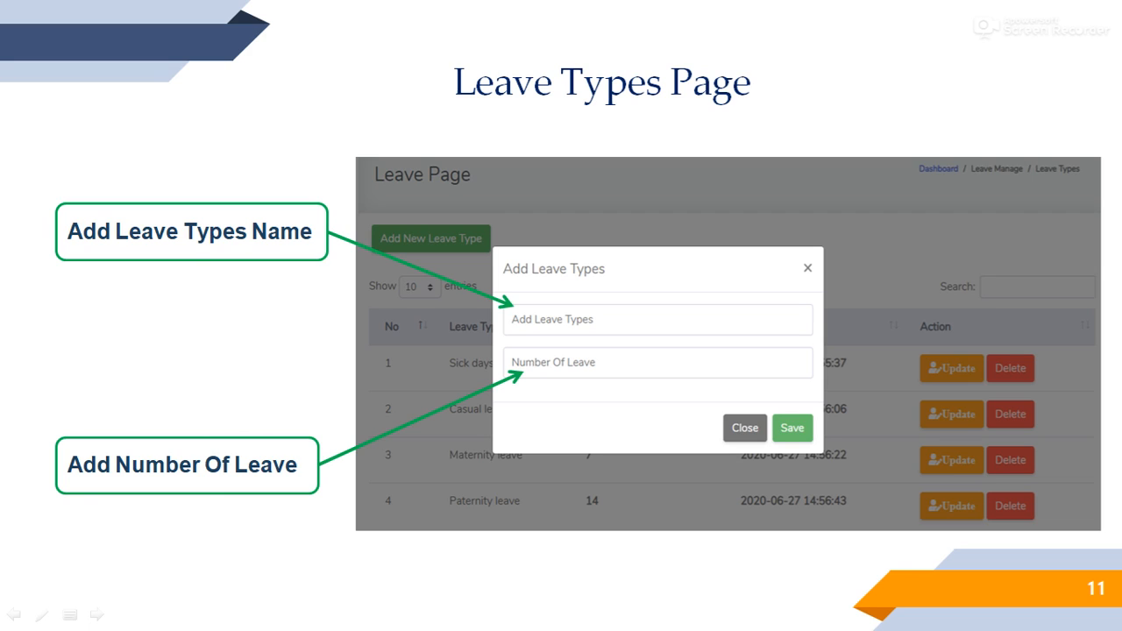
- Advance past the Attendance Option slide to slide 13, Generate Award Certificate Option
key("Right")
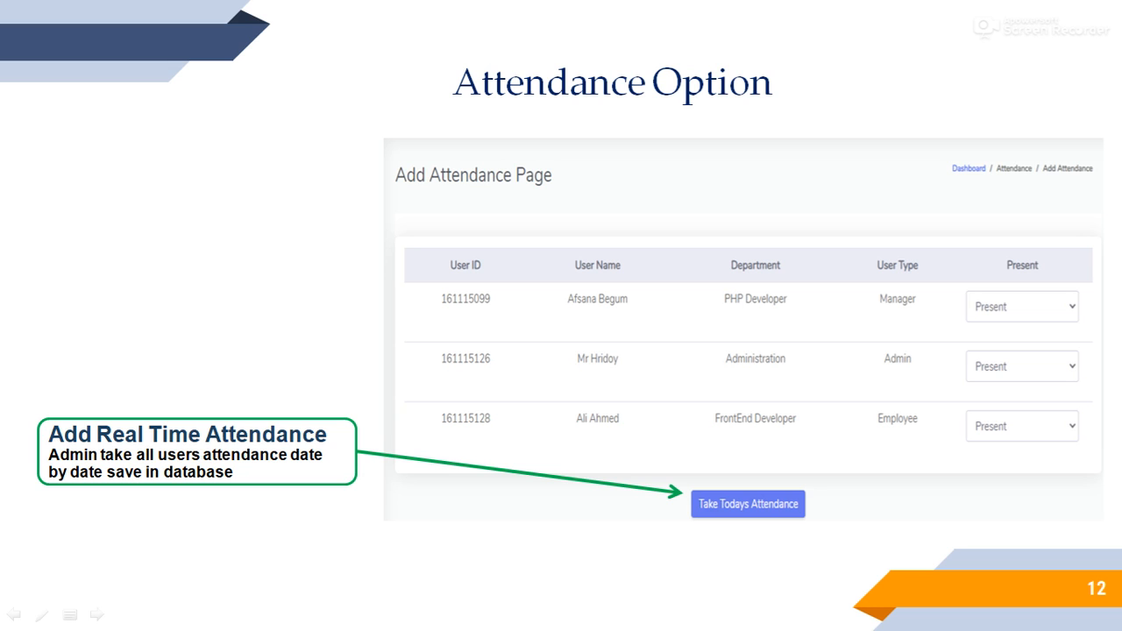
key("Right")
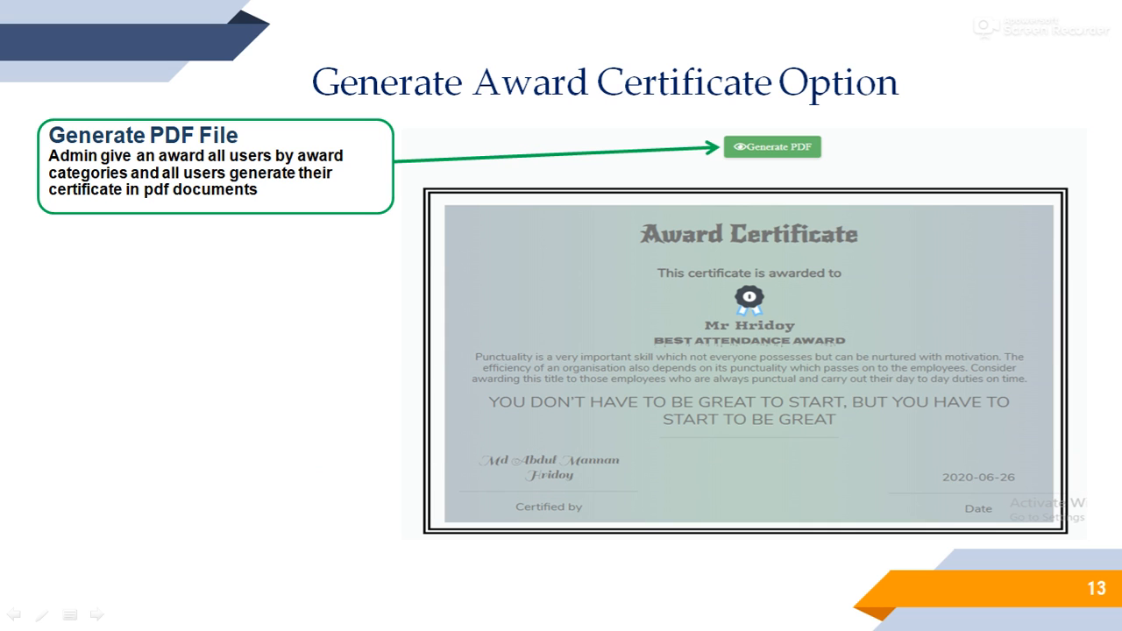